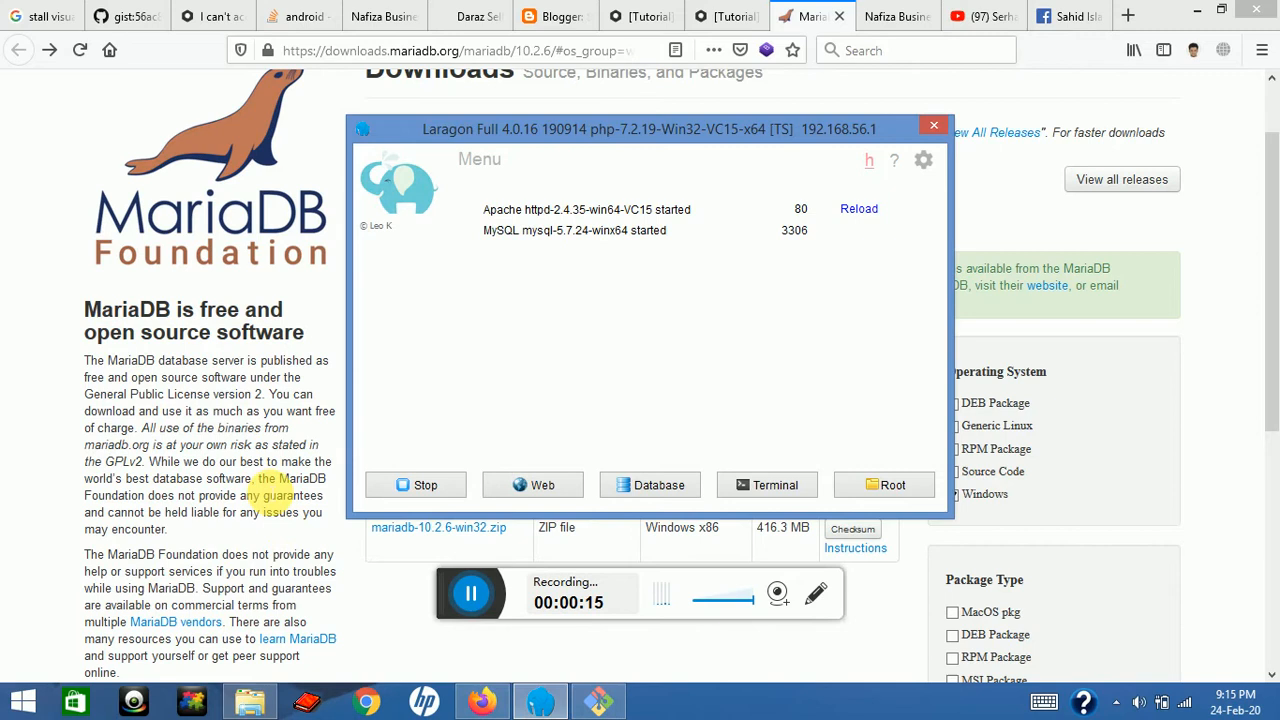
Save mariadb-10.2.6-winx64.zip from the MariaDB downloads page to the Desktop.
{"action": "left_click", "coordinate": [933, 125]}
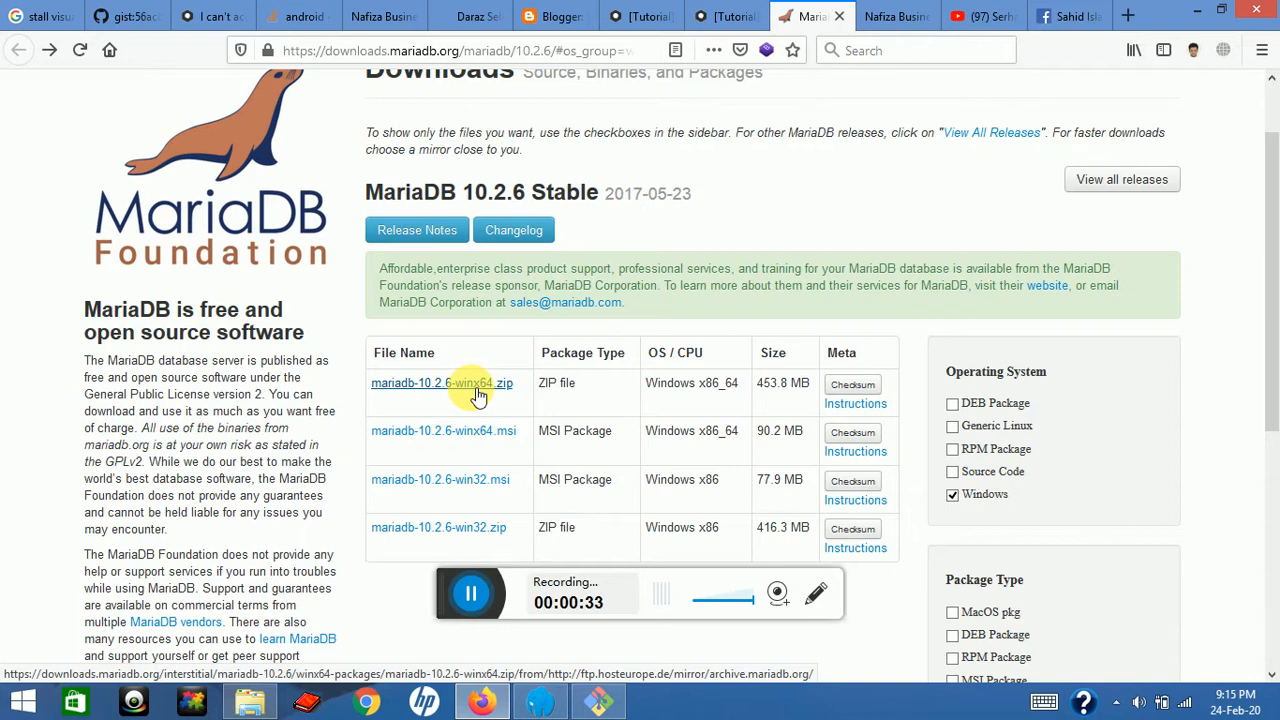
{"action": "left_click", "coordinate": [441, 383]}
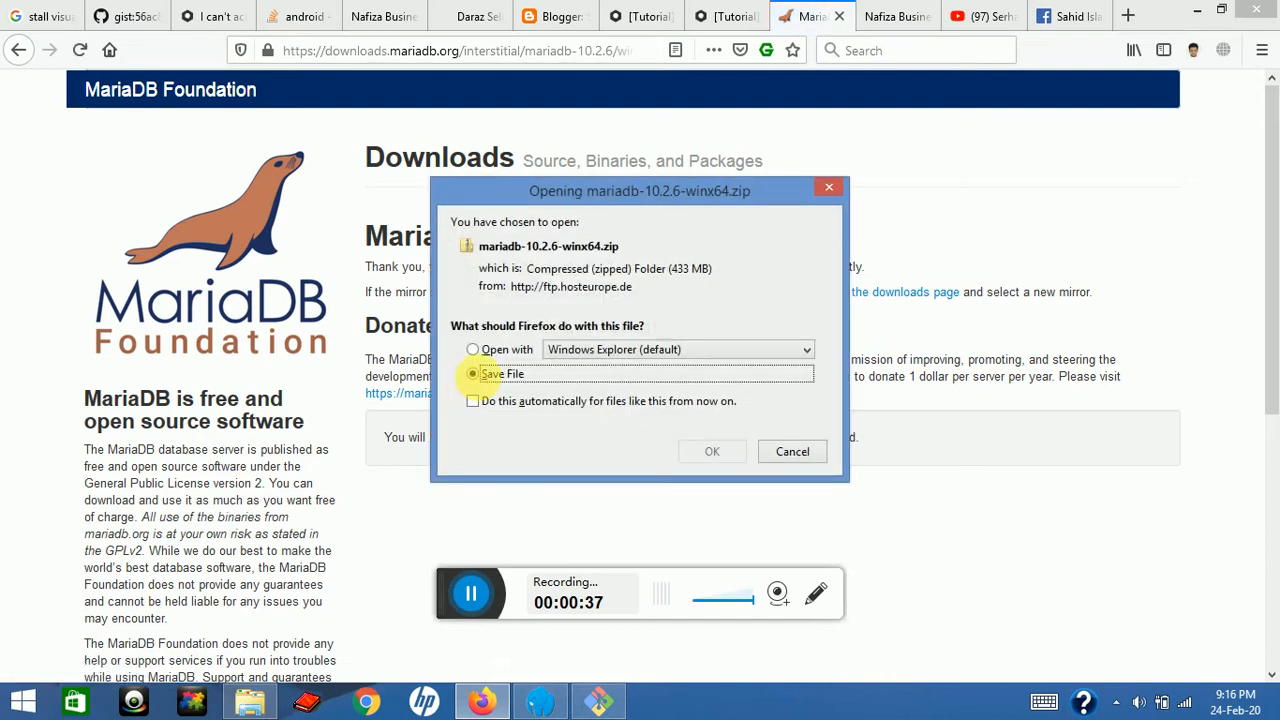
{"action": "left_click", "coordinate": [712, 451]}
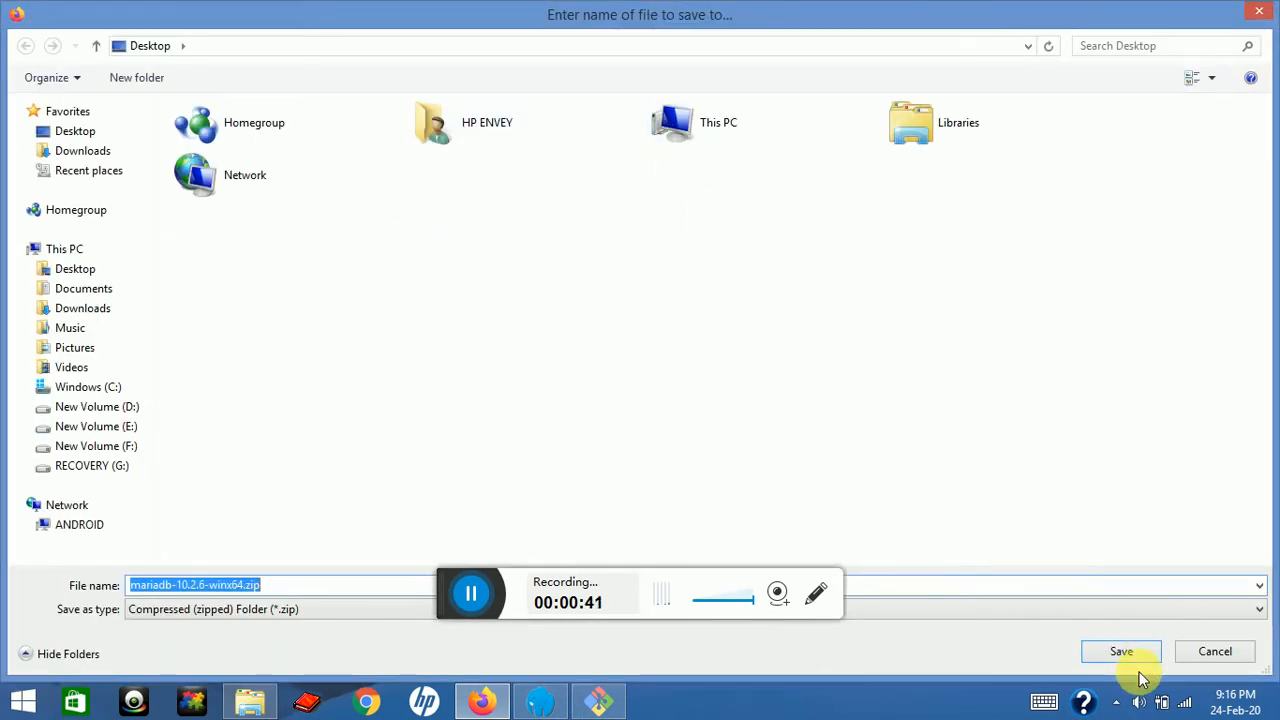
{"action": "left_click", "coordinate": [1120, 651]}
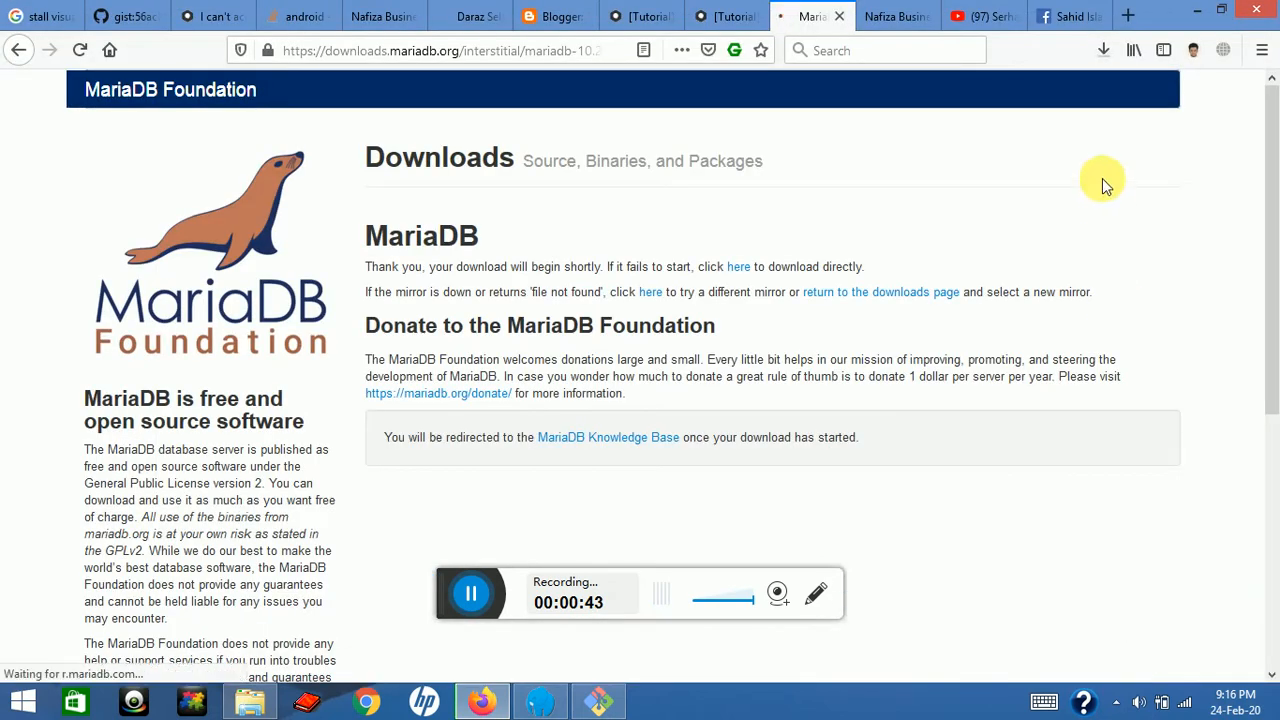
Stop Laragon's running Apache and MySQL services from the main window.
{"action": "left_click", "coordinate": [1103, 50]}
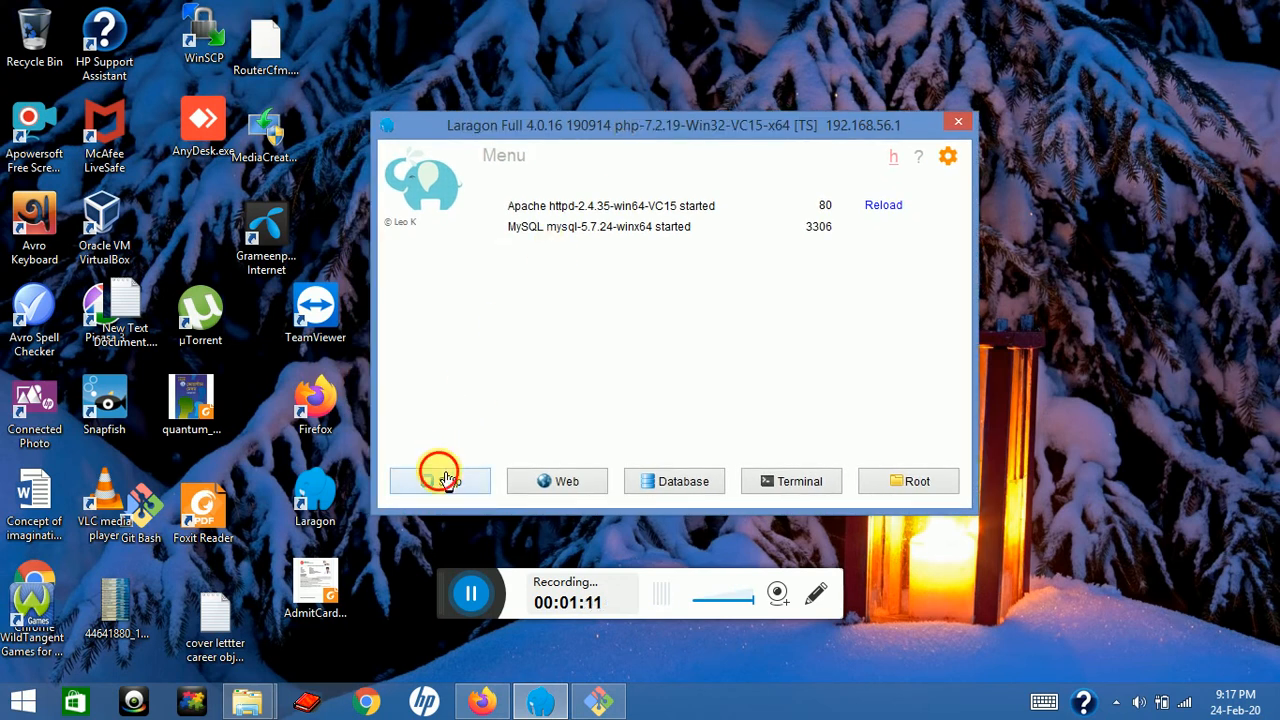
{"action": "left_click", "coordinate": [440, 481]}
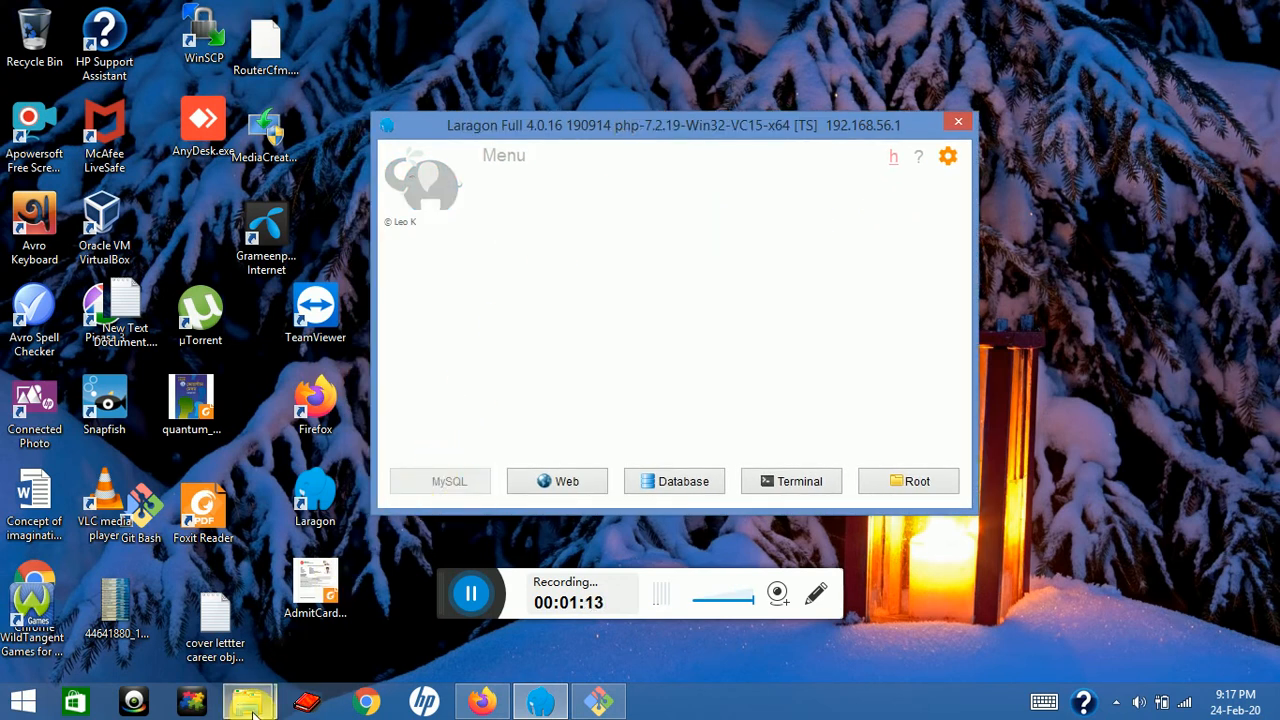
{"action": "mouse_move", "coordinate": [249, 700]}
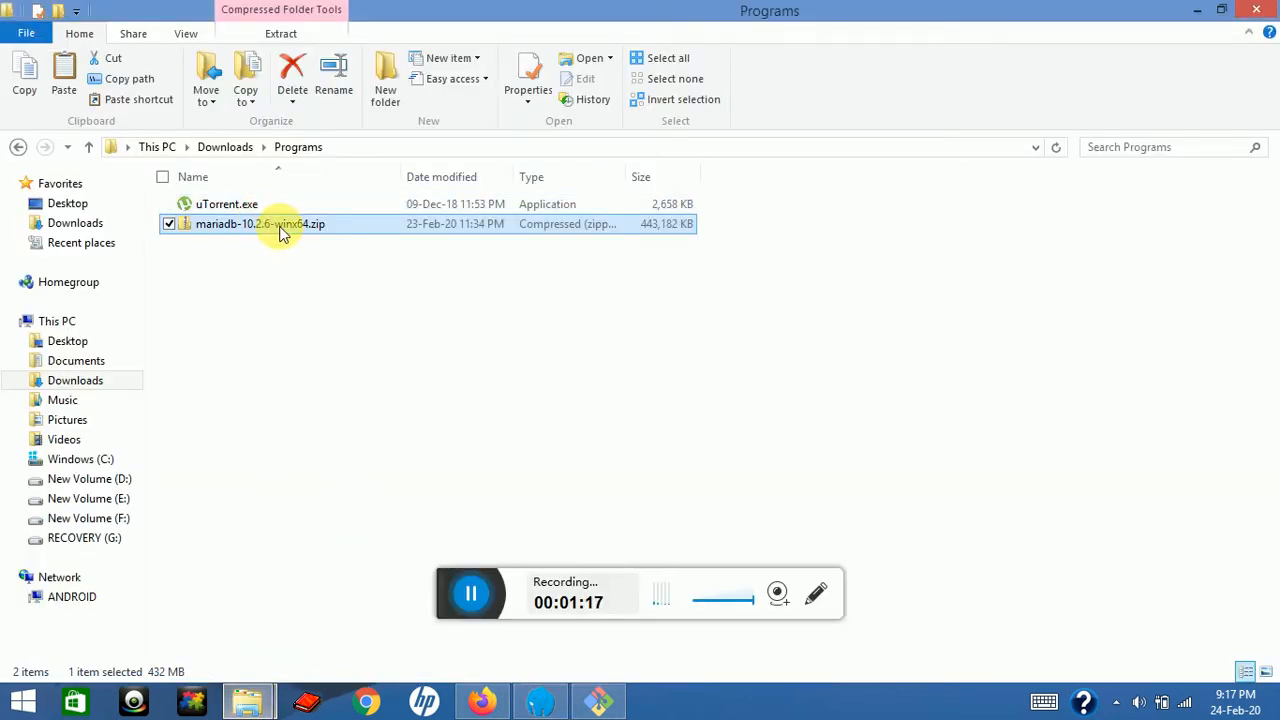
{"action": "mouse_move", "coordinate": [260, 223]}
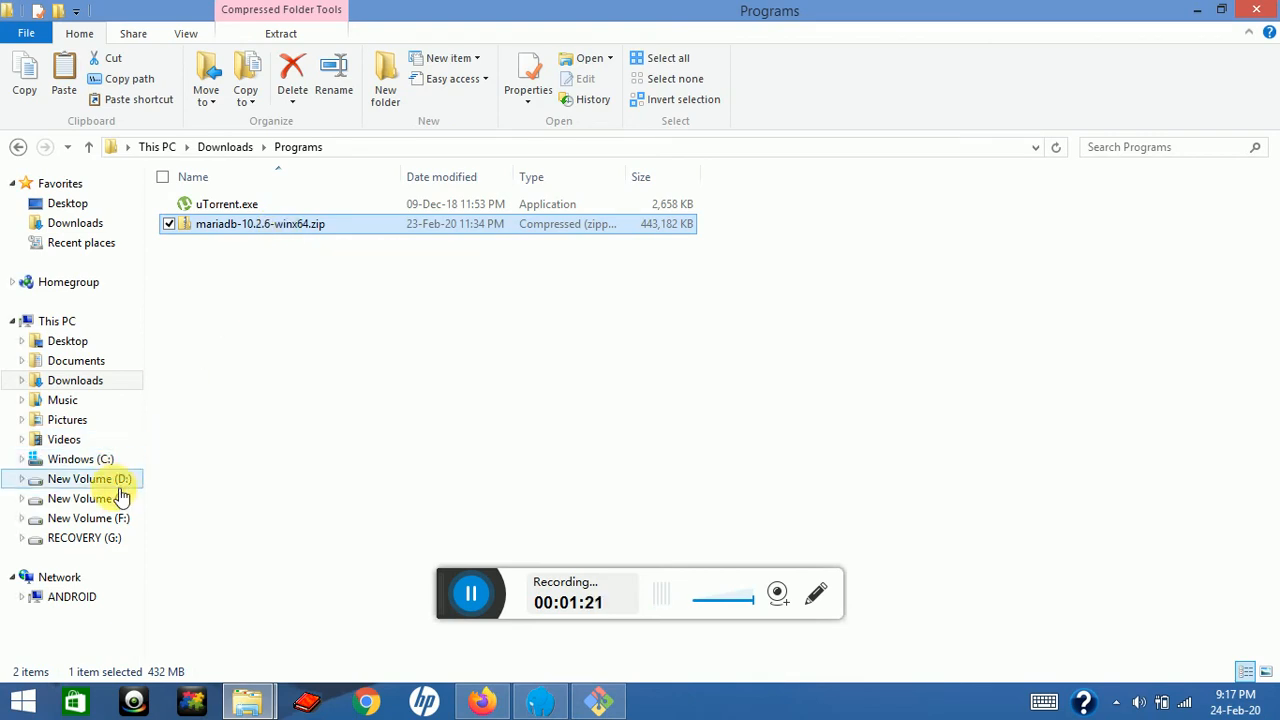
{"action": "mouse_move", "coordinate": [118, 505]}
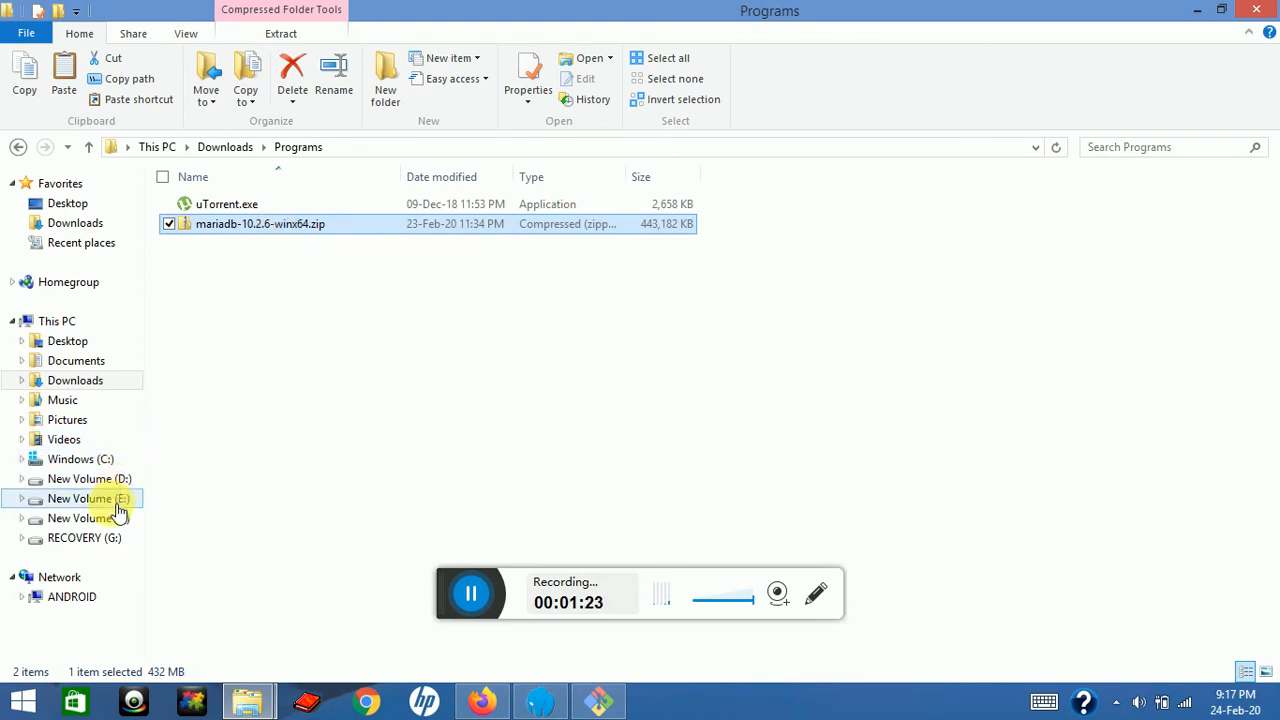
Navigate to E:\laragon\bin\mysql, where the MariaDB zip gets placed.
{"action": "left_click", "coordinate": [80, 518]}
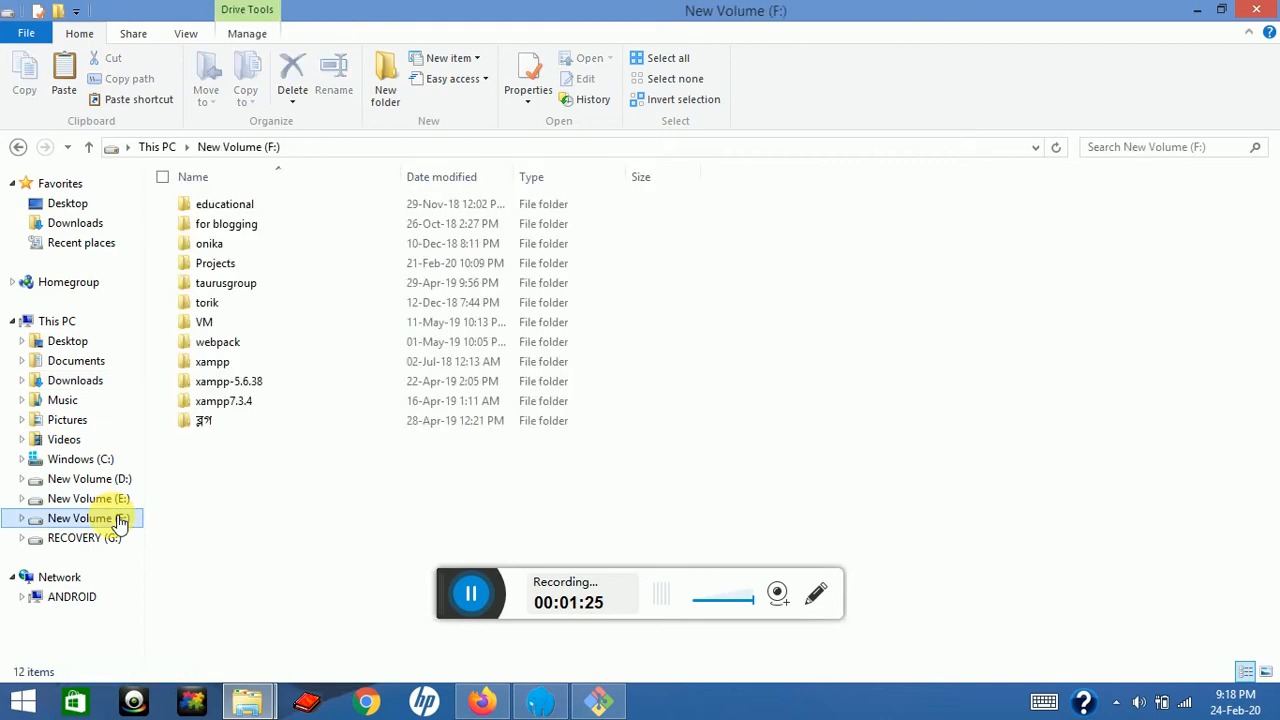
{"action": "left_click", "coordinate": [88, 498]}
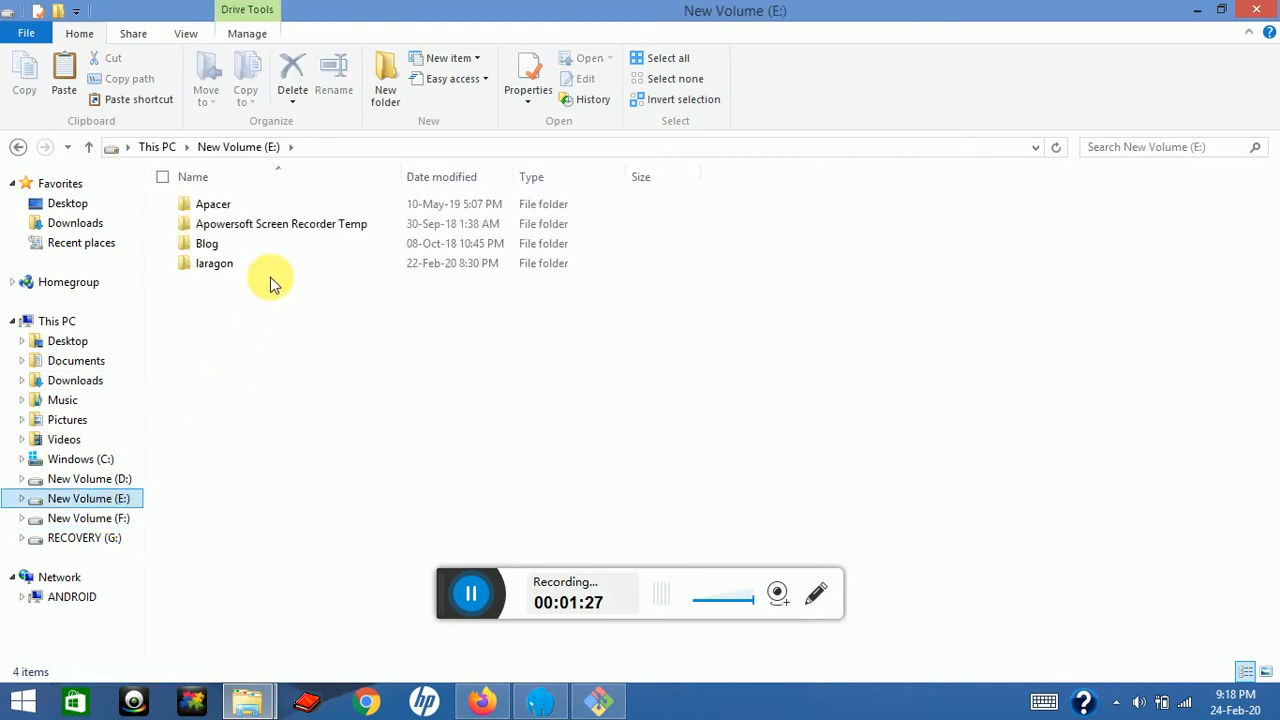
{"action": "double_click", "coordinate": [214, 263]}
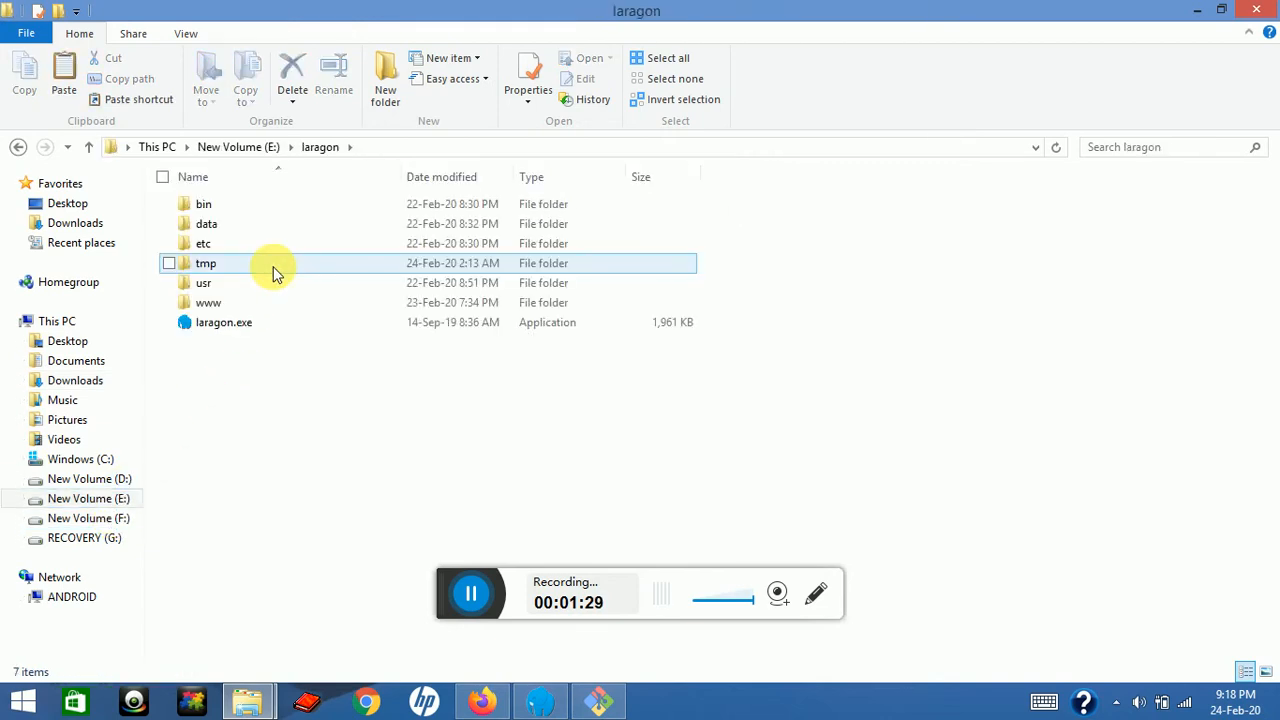
{"action": "left_click", "coordinate": [203, 204]}
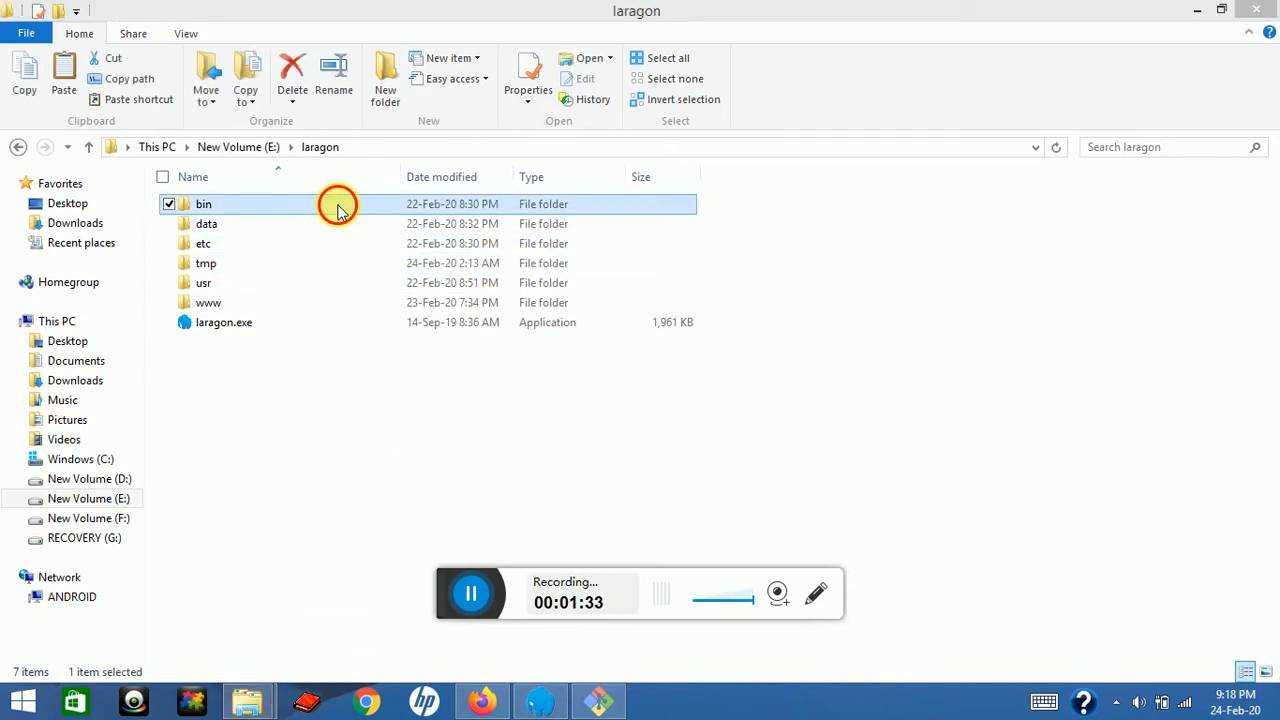
{"action": "double_click", "coordinate": [204, 204]}
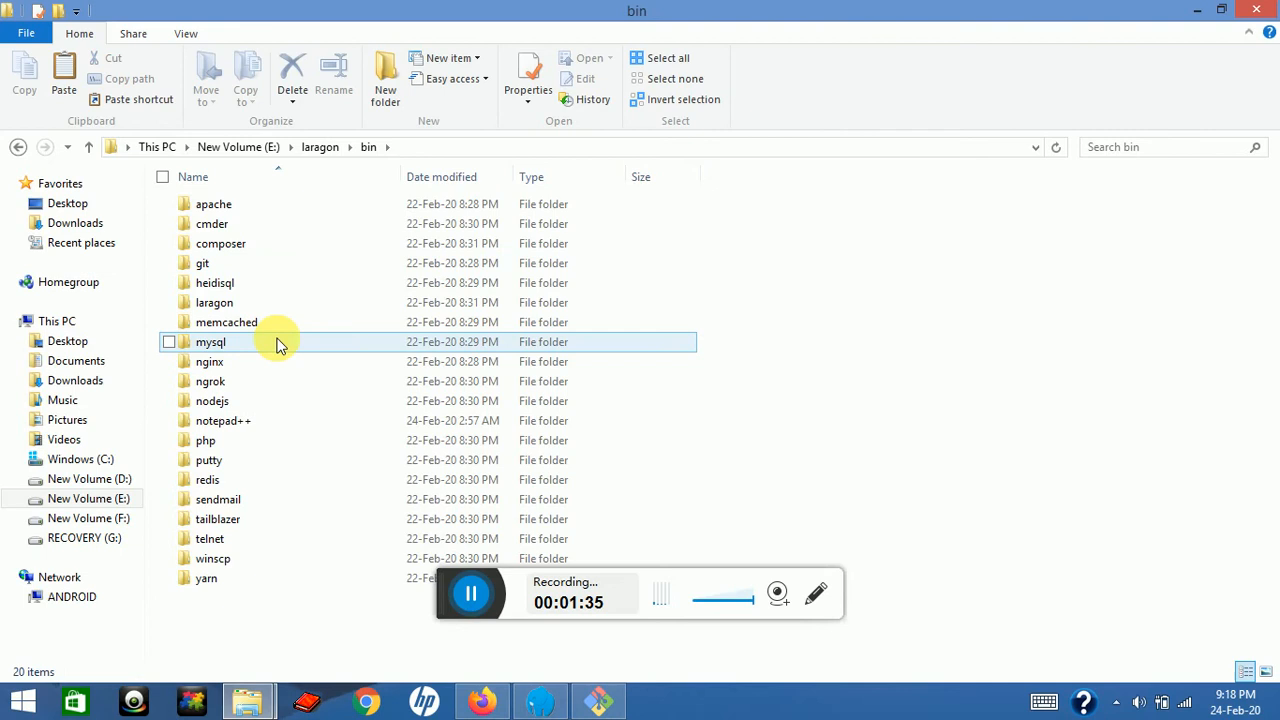
{"action": "double_click", "coordinate": [210, 342]}
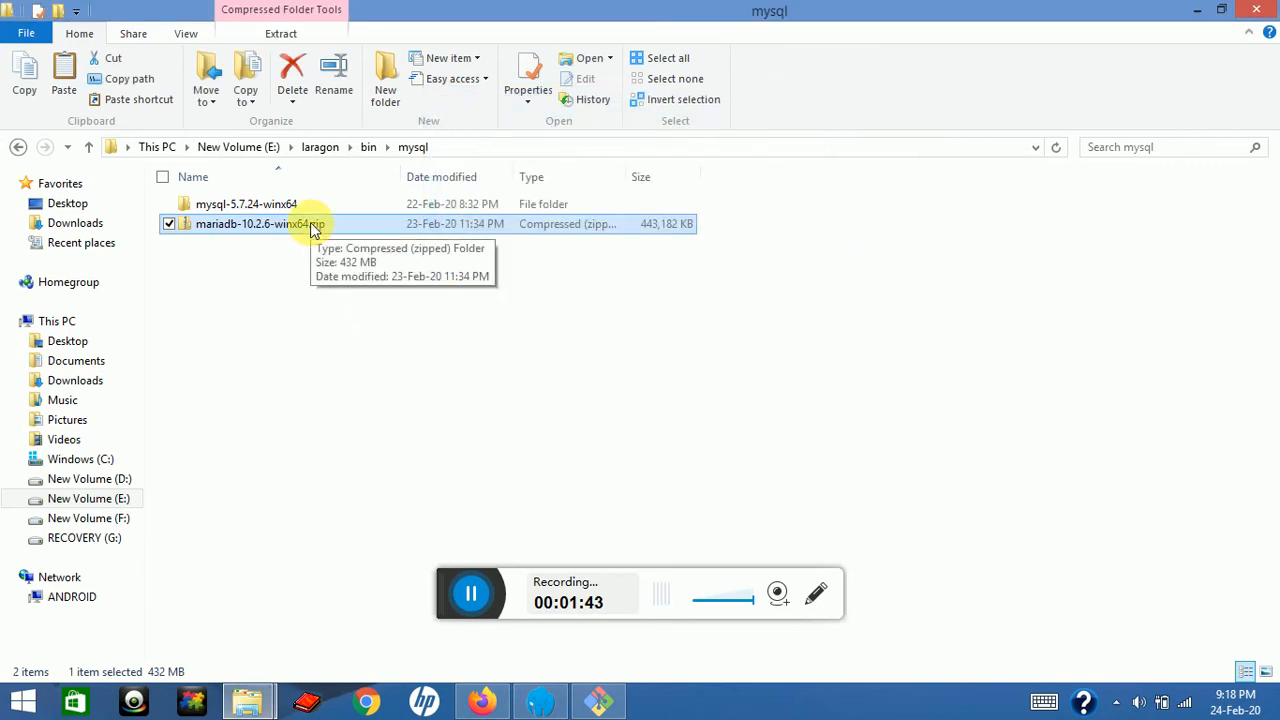
Extract the MariaDB zip into the bin\mysql folder with the default destination.
{"action": "right_click", "coordinate": [260, 223]}
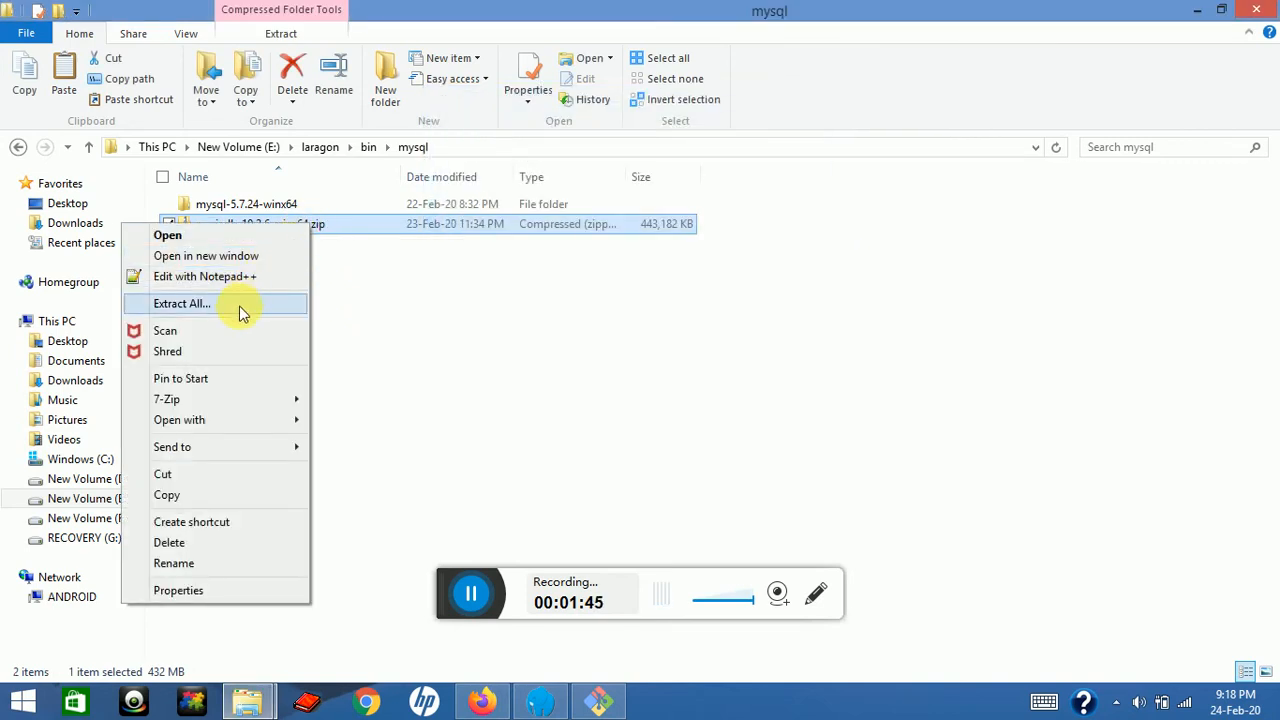
{"action": "left_click", "coordinate": [182, 303]}
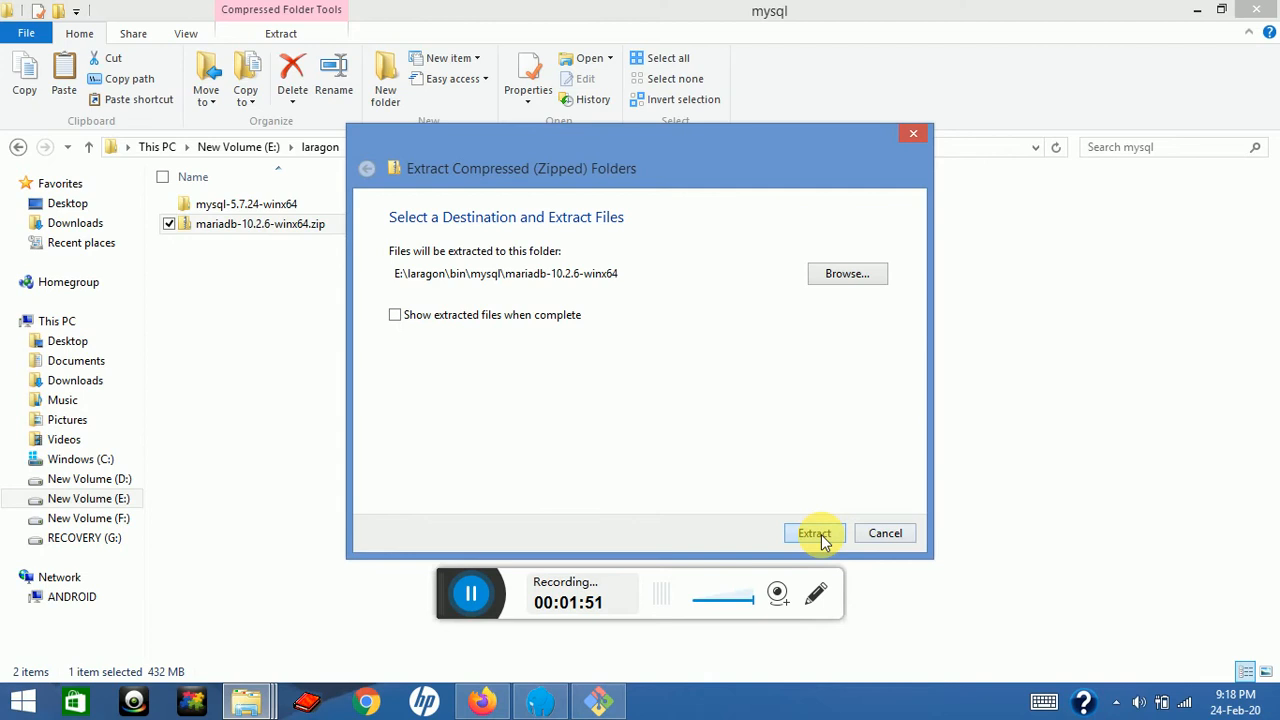
{"action": "left_click", "coordinate": [813, 532]}
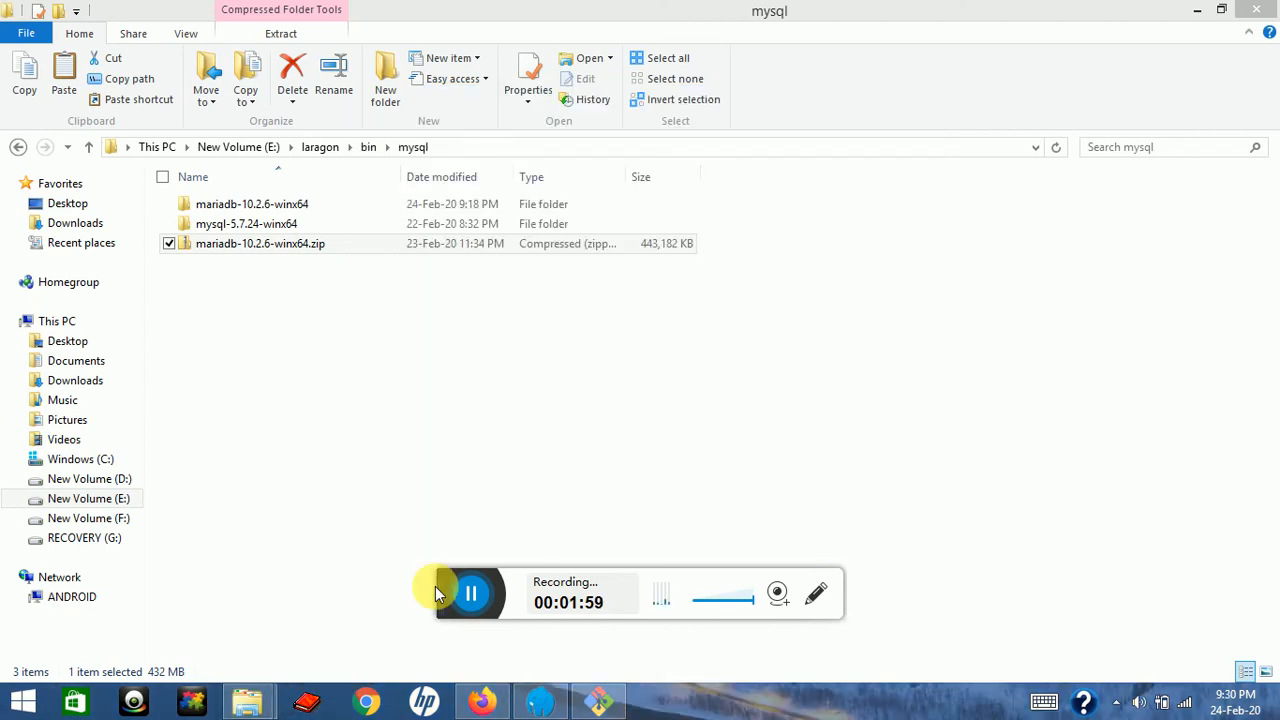
{"action": "mouse_move", "coordinate": [532, 405]}
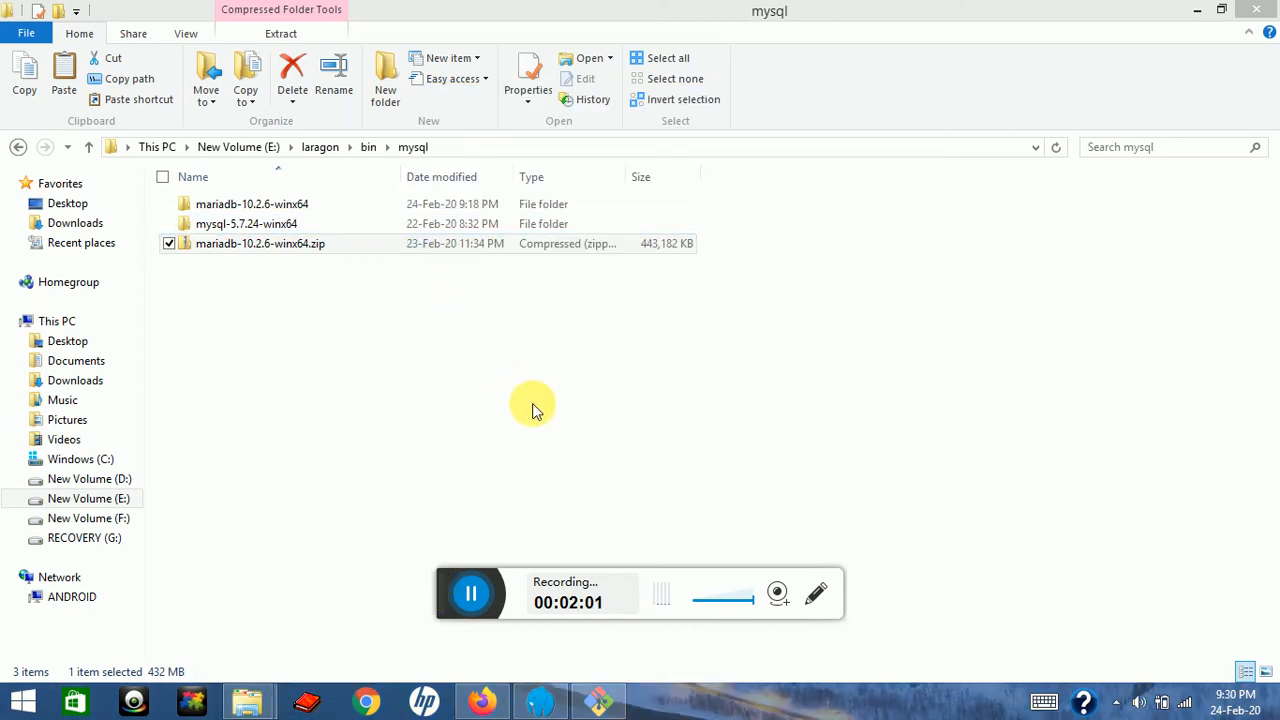
Start and stop Laragon's services, then open the tray menu for database versions.
{"action": "left_click", "coordinate": [540, 700]}
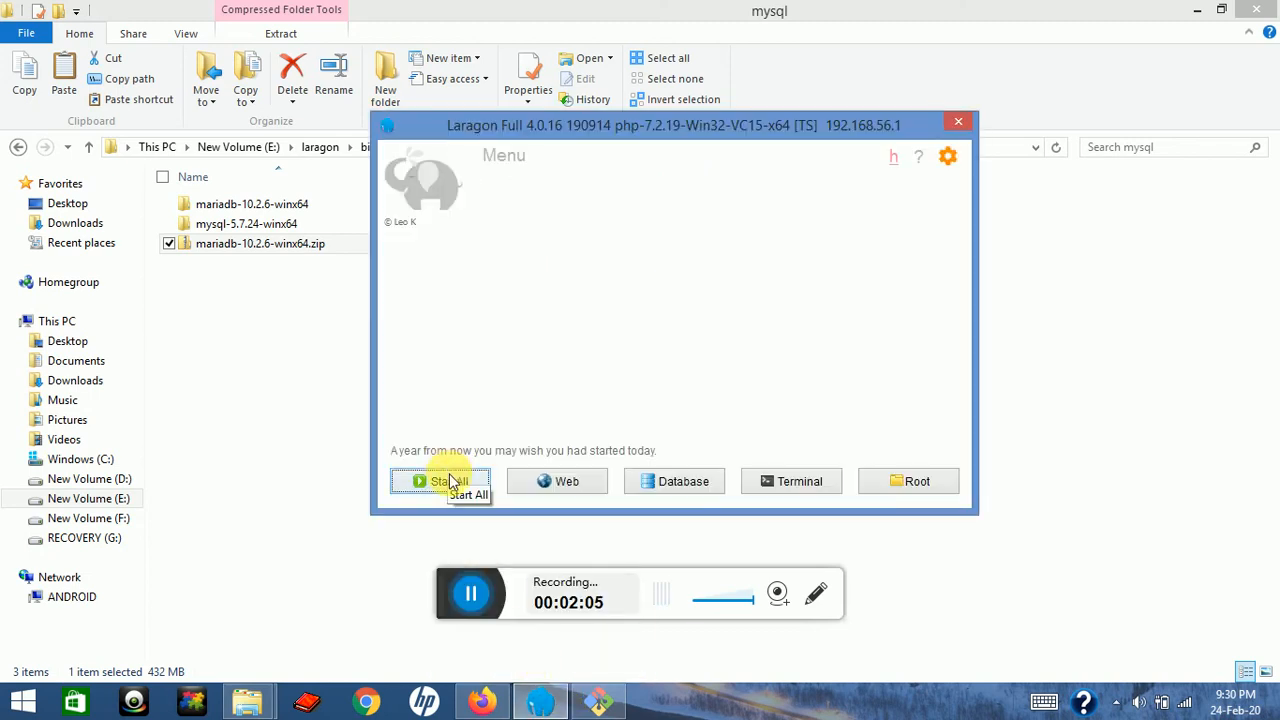
{"action": "left_click", "coordinate": [441, 481]}
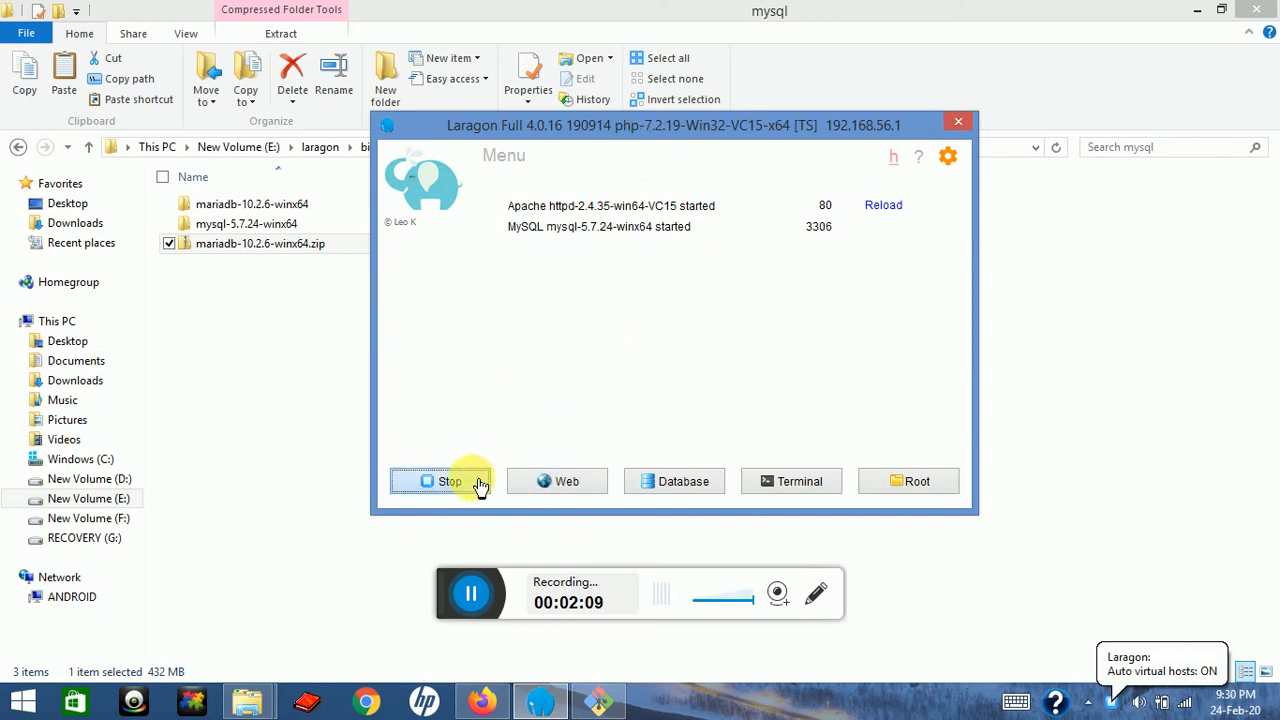
{"action": "left_click", "coordinate": [449, 481]}
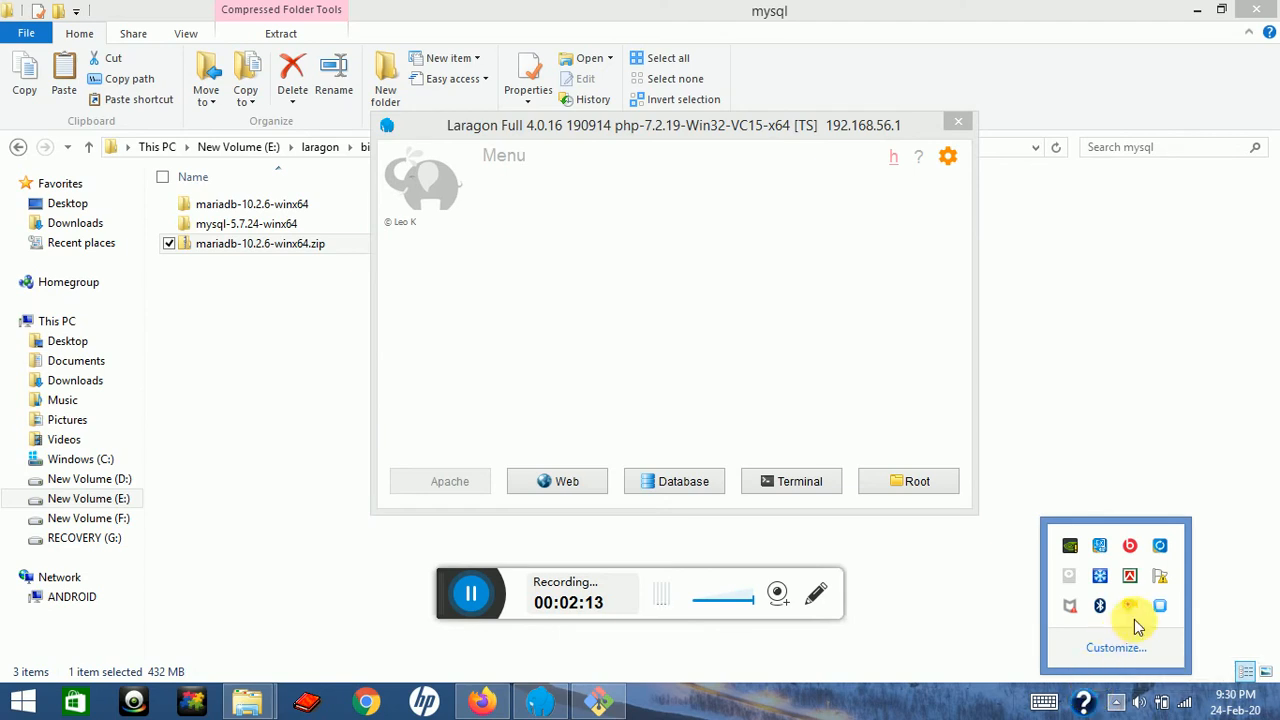
{"action": "mouse_move", "coordinate": [1155, 607]}
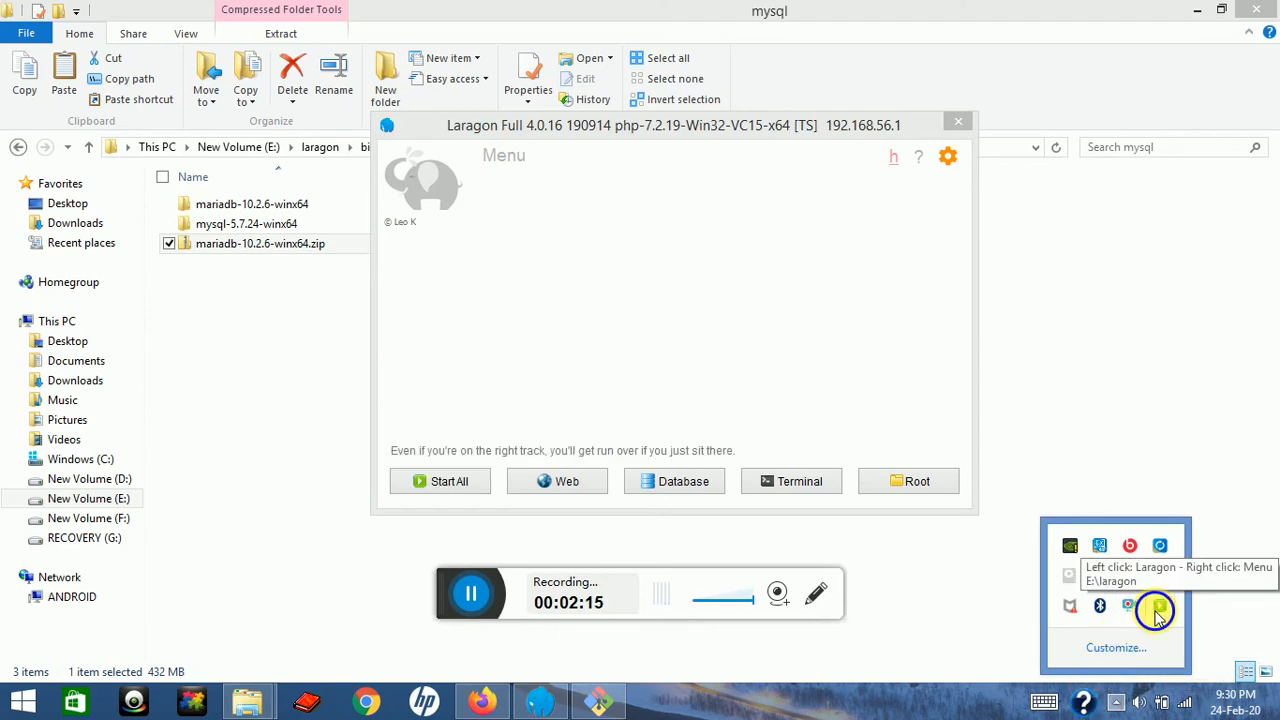
{"action": "right_click", "coordinate": [1155, 610]}
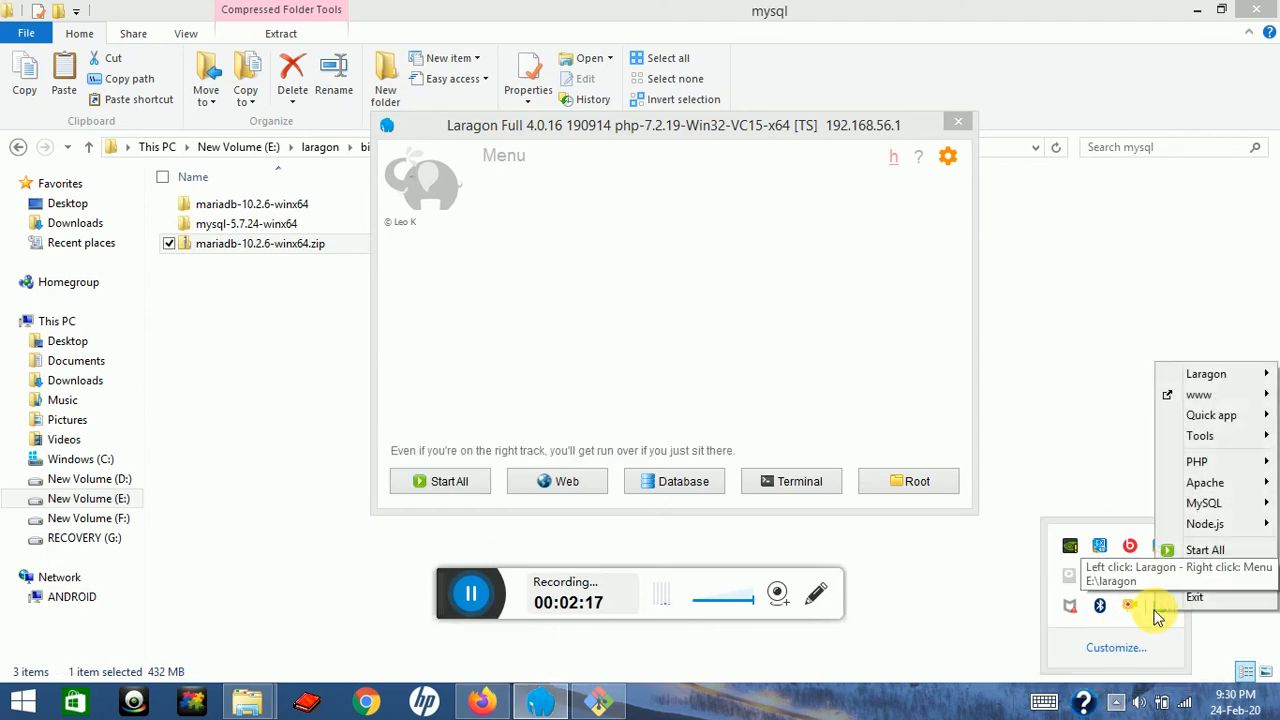
{"action": "mouse_move", "coordinate": [1204, 503]}
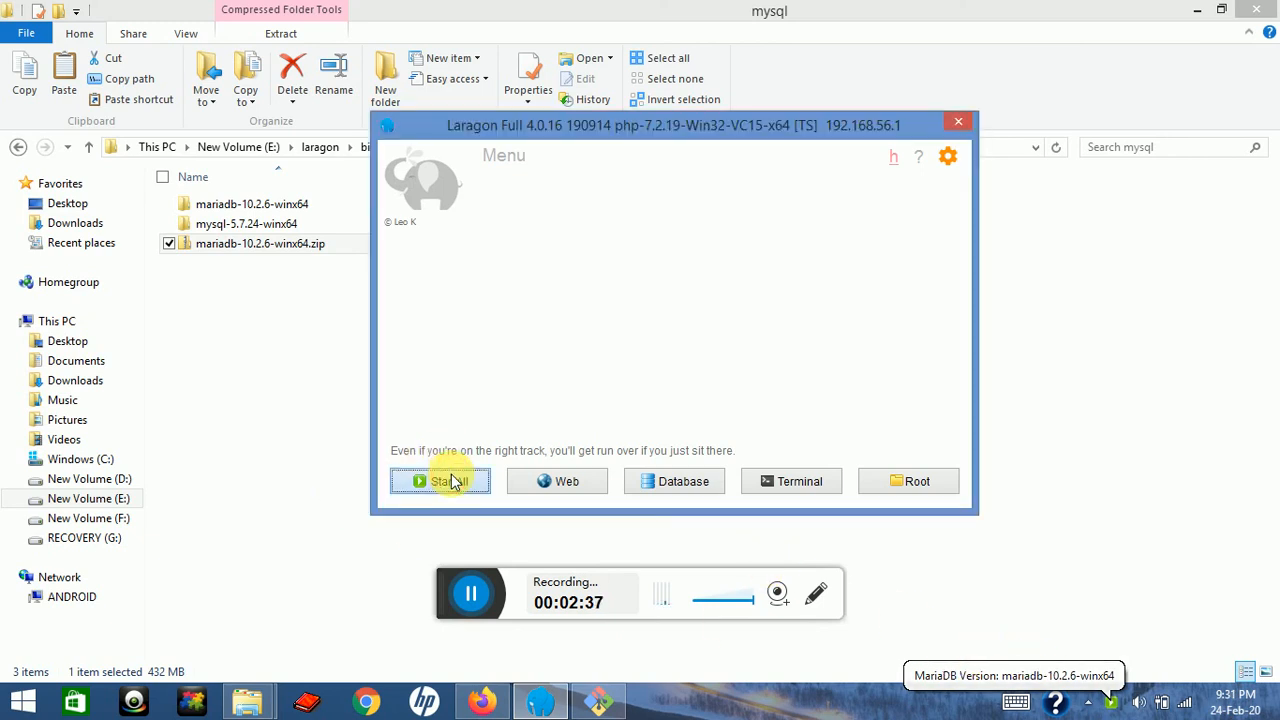
Start all services, dismiss the MySQL path error, and allow mysqld.exe through the firewall.
{"action": "left_click", "coordinate": [441, 481]}
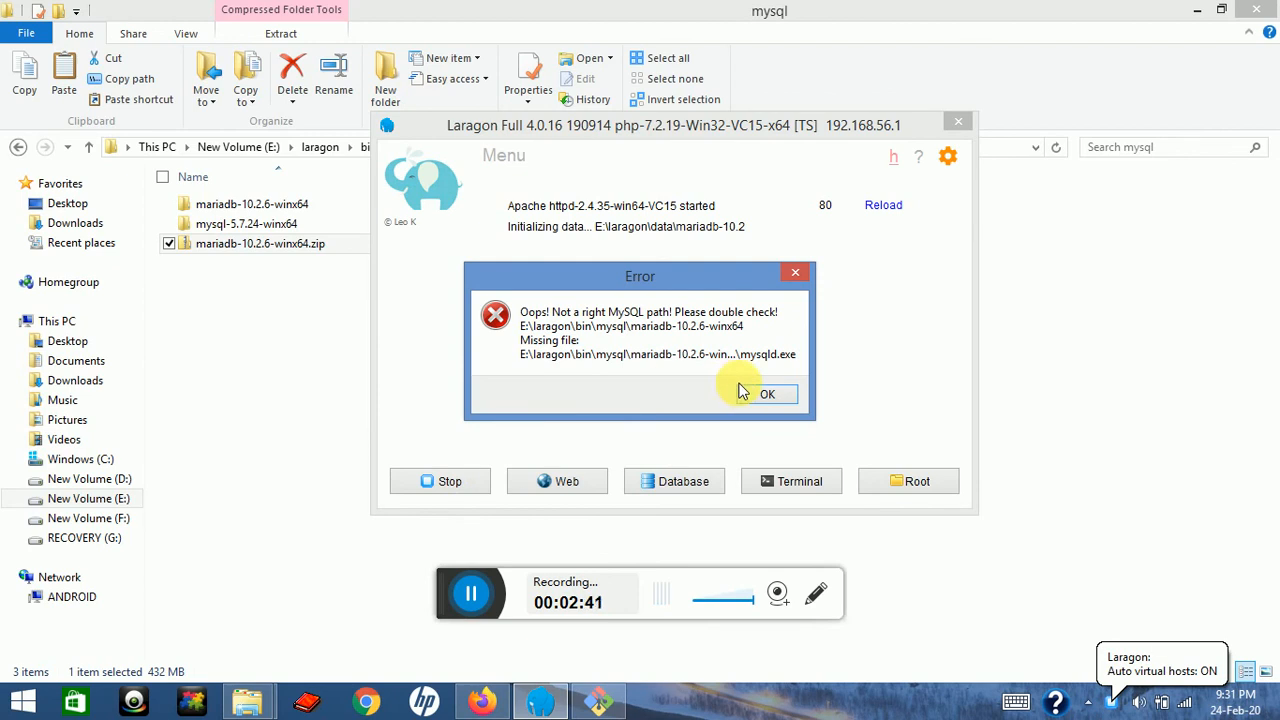
{"action": "left_click", "coordinate": [767, 393]}
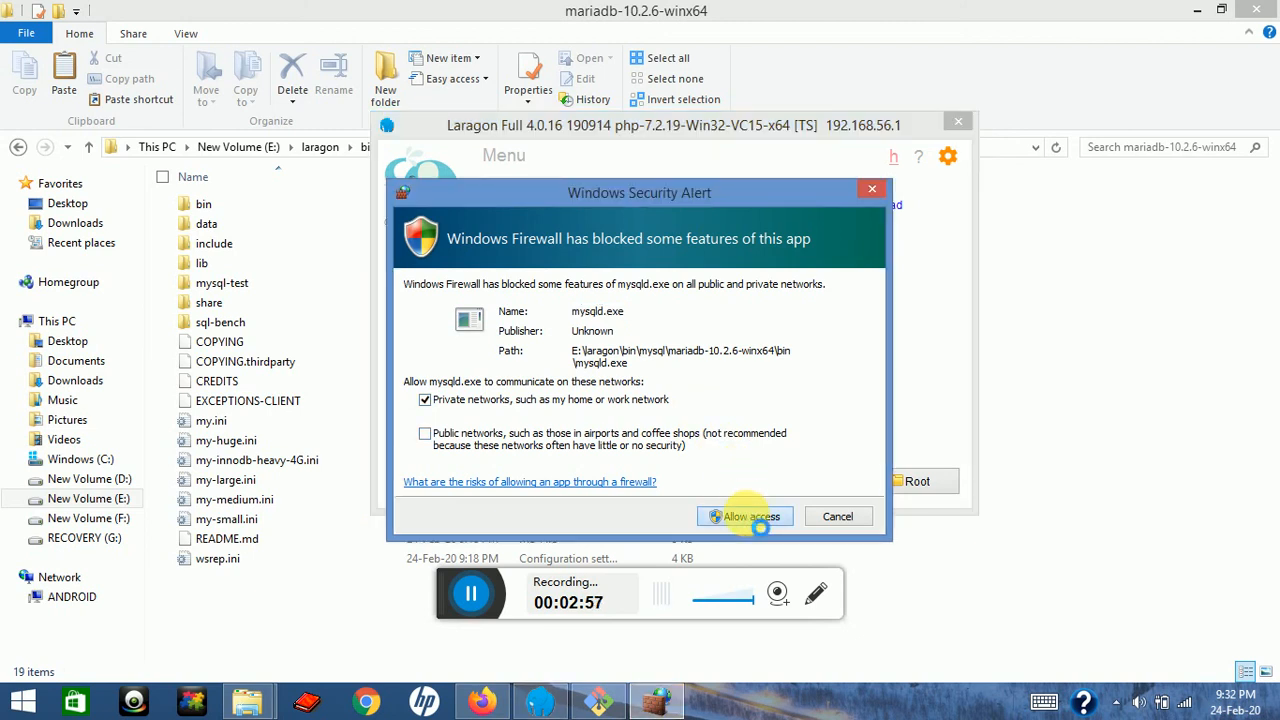
{"action": "left_click", "coordinate": [744, 516]}
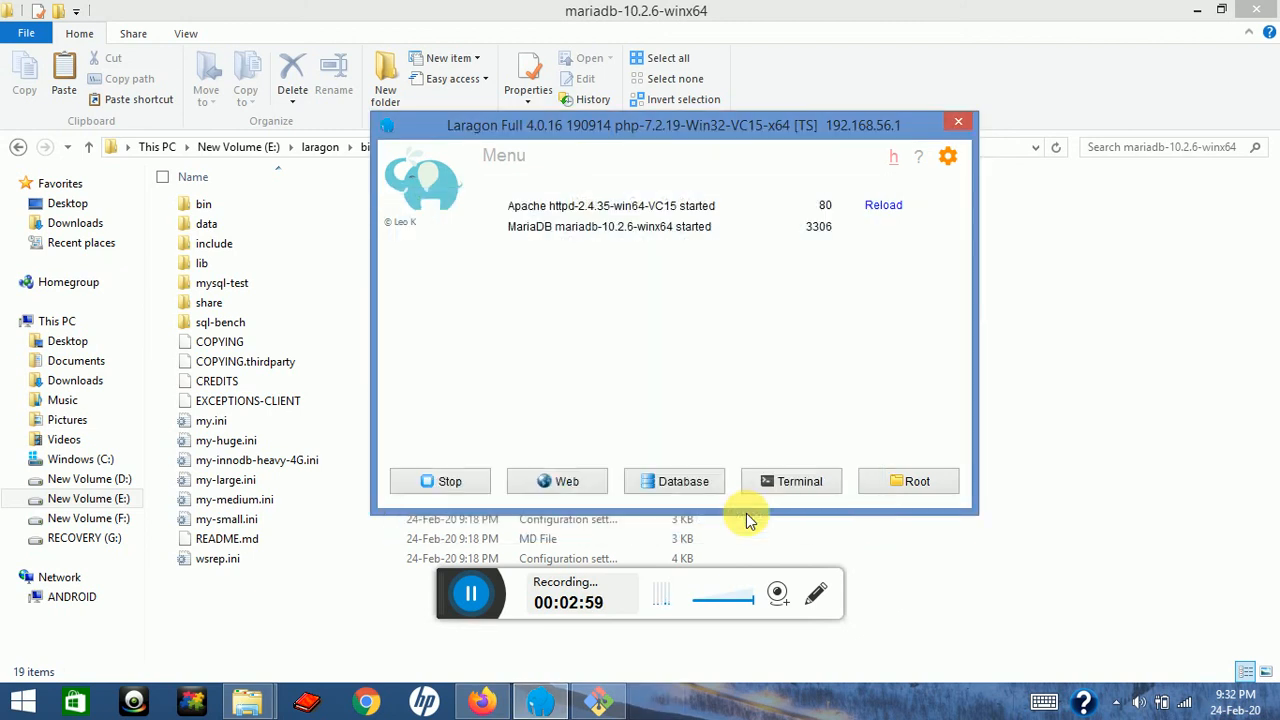
{"action": "mouse_move", "coordinate": [620, 235]}
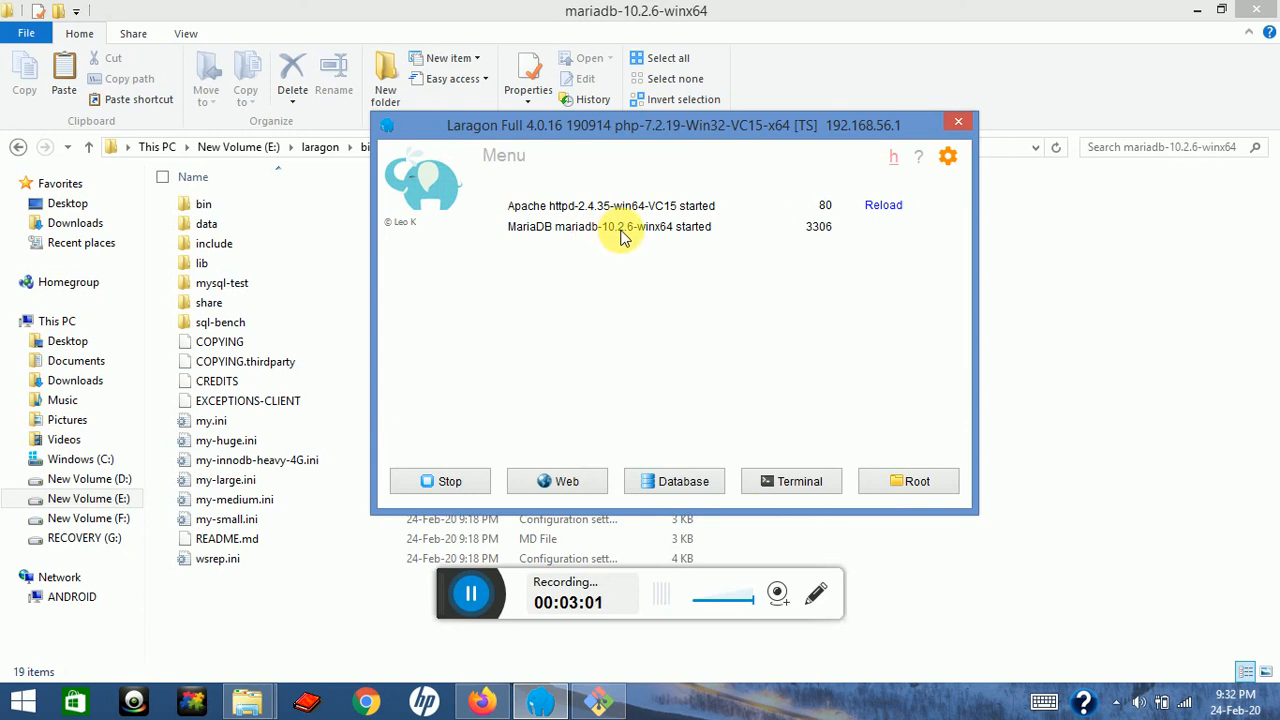
{"action": "mouse_move", "coordinate": [617, 263]}
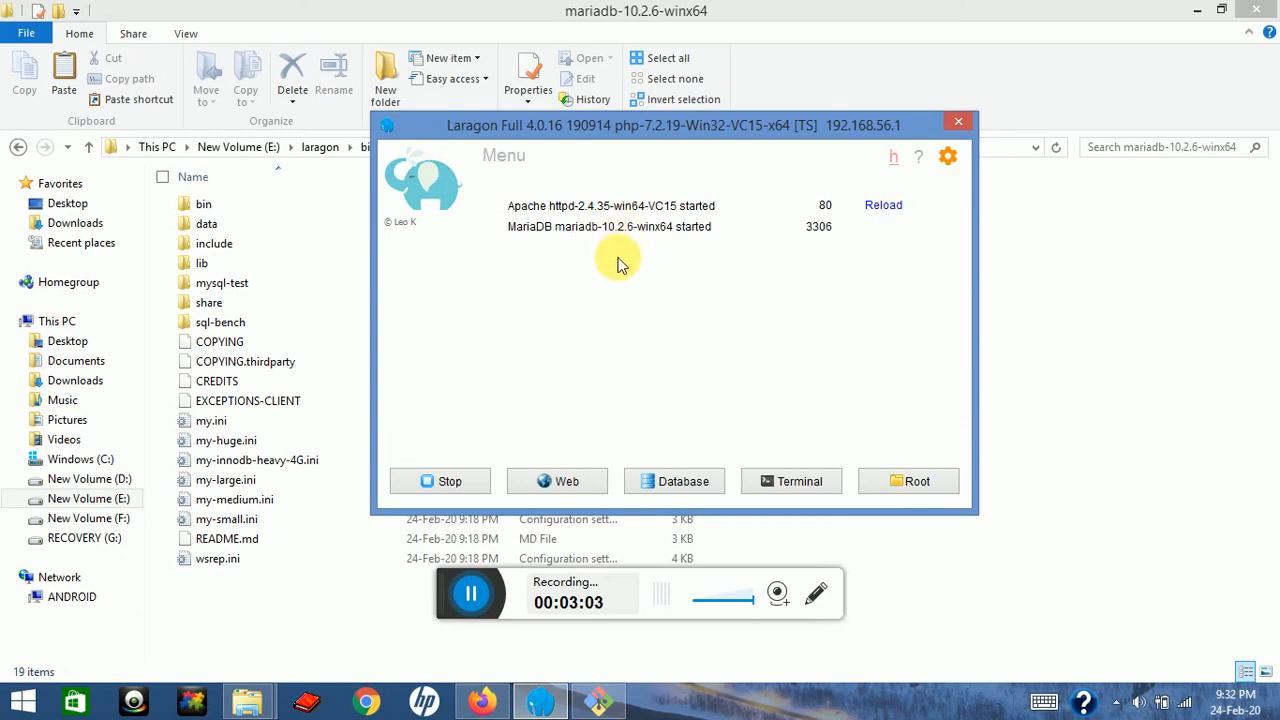